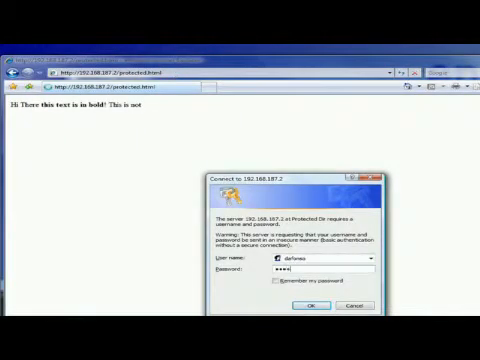
Confirm the 'Connect to 192.168.187.2' login with the entered username and password.
click(309, 305)
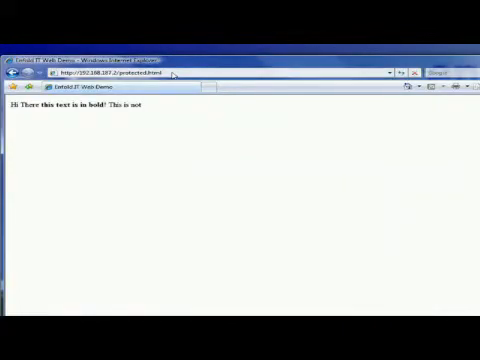